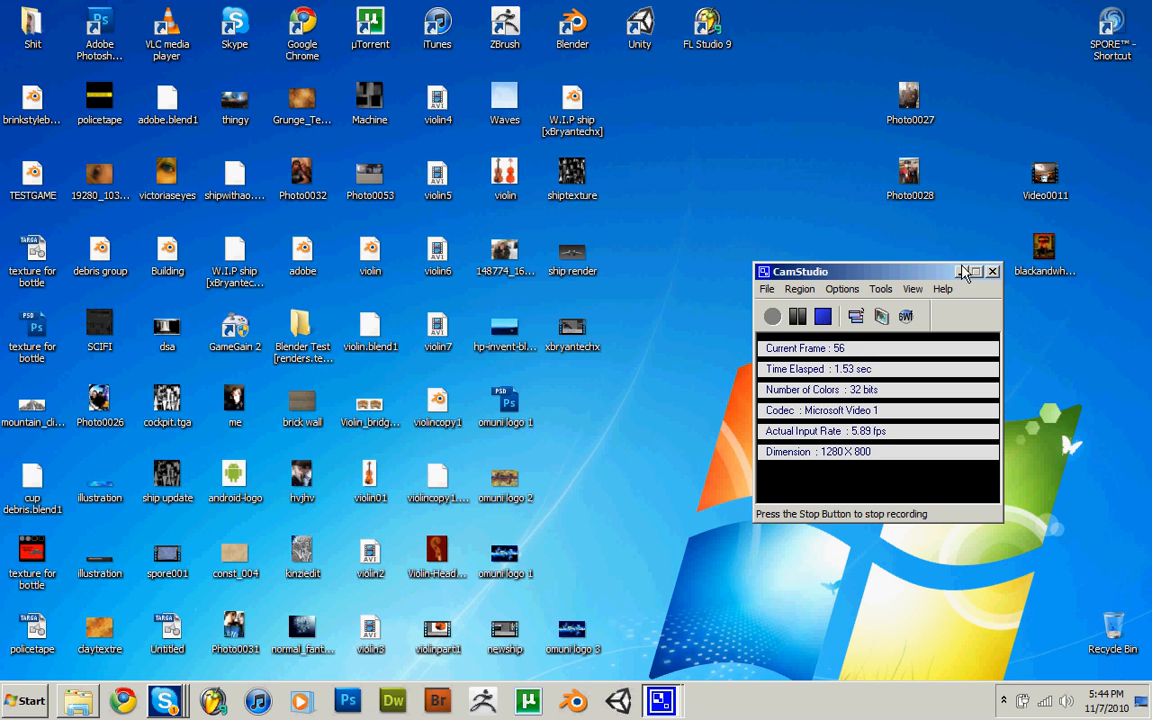
Hide the CamStudio recorder and close the Skype conversation, leaving a clear desktop.
{"action": "left_click", "coordinate": [992, 271]}
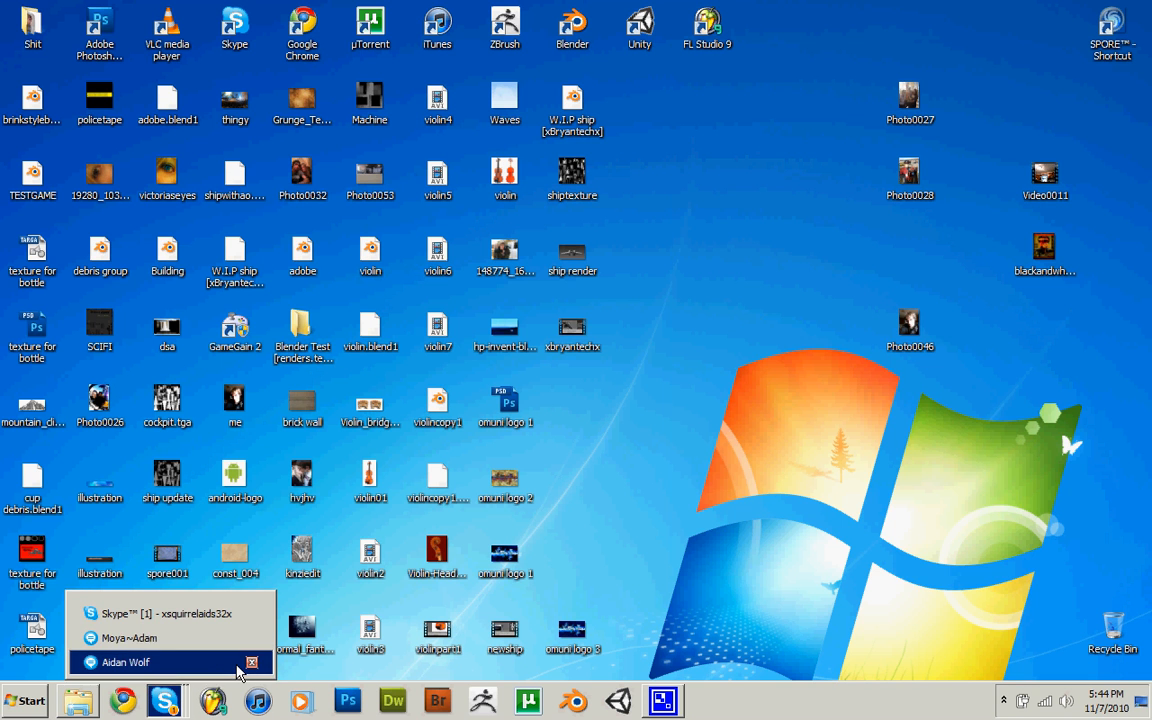
{"action": "left_click", "coordinate": [125, 662]}
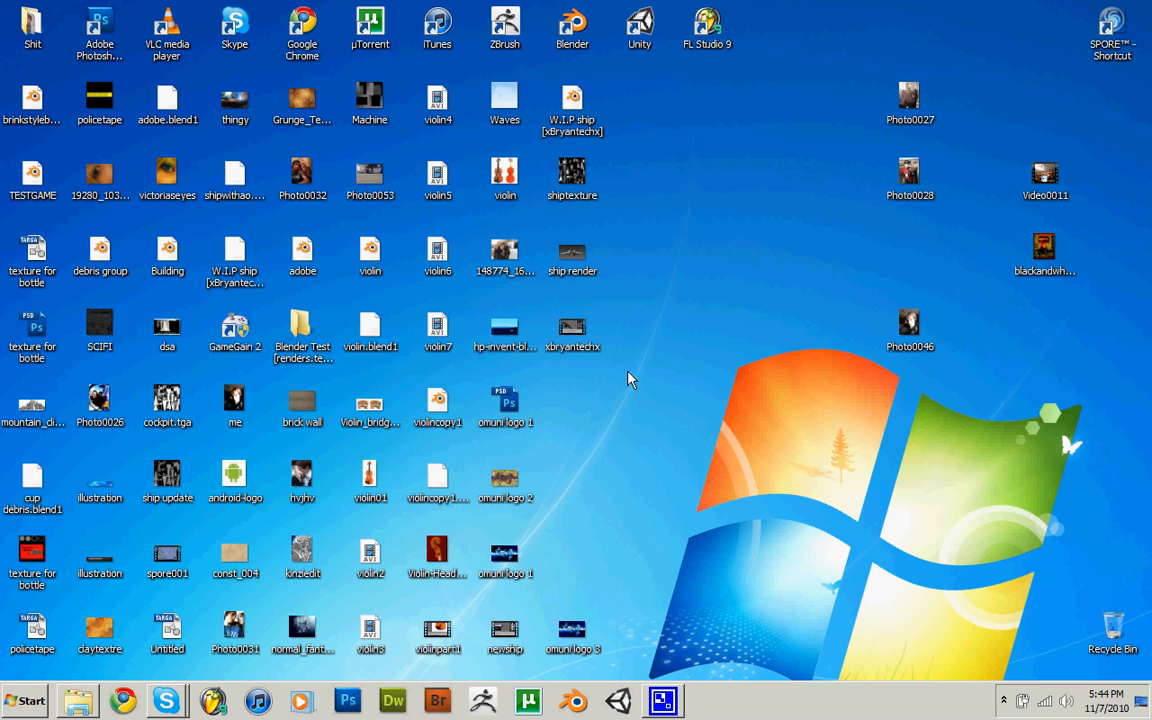
{"action": "mouse_move", "coordinate": [545, 357]}
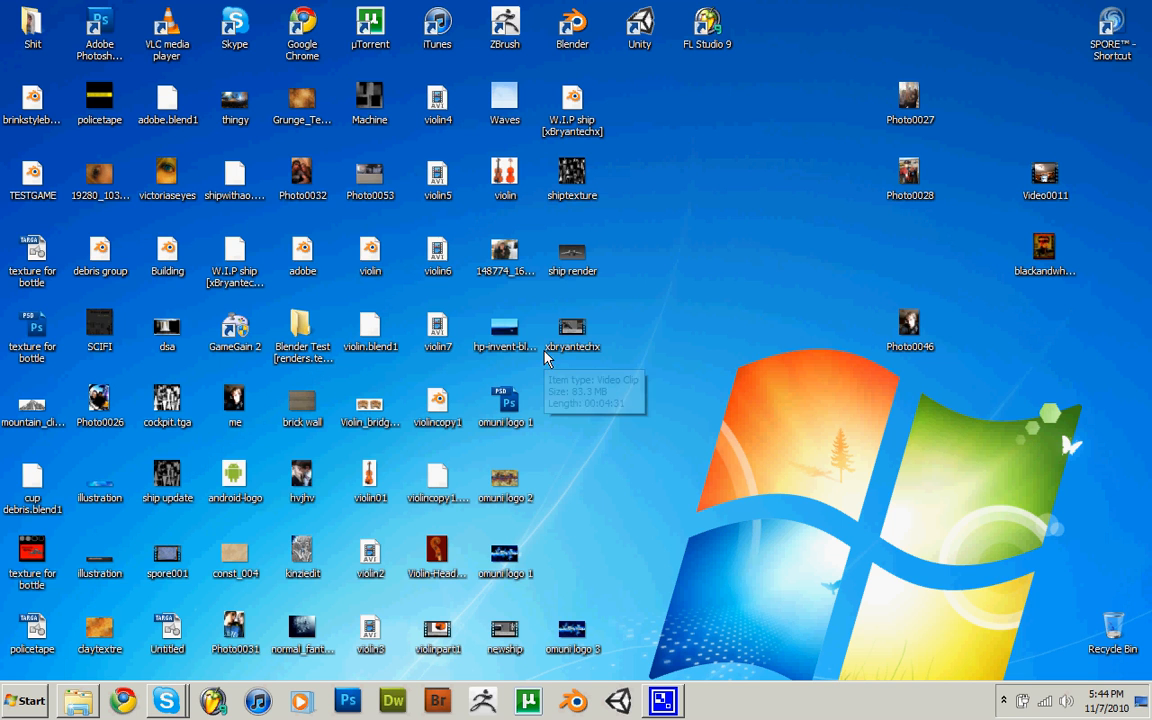
{"action": "mouse_move", "coordinate": [603, 373]}
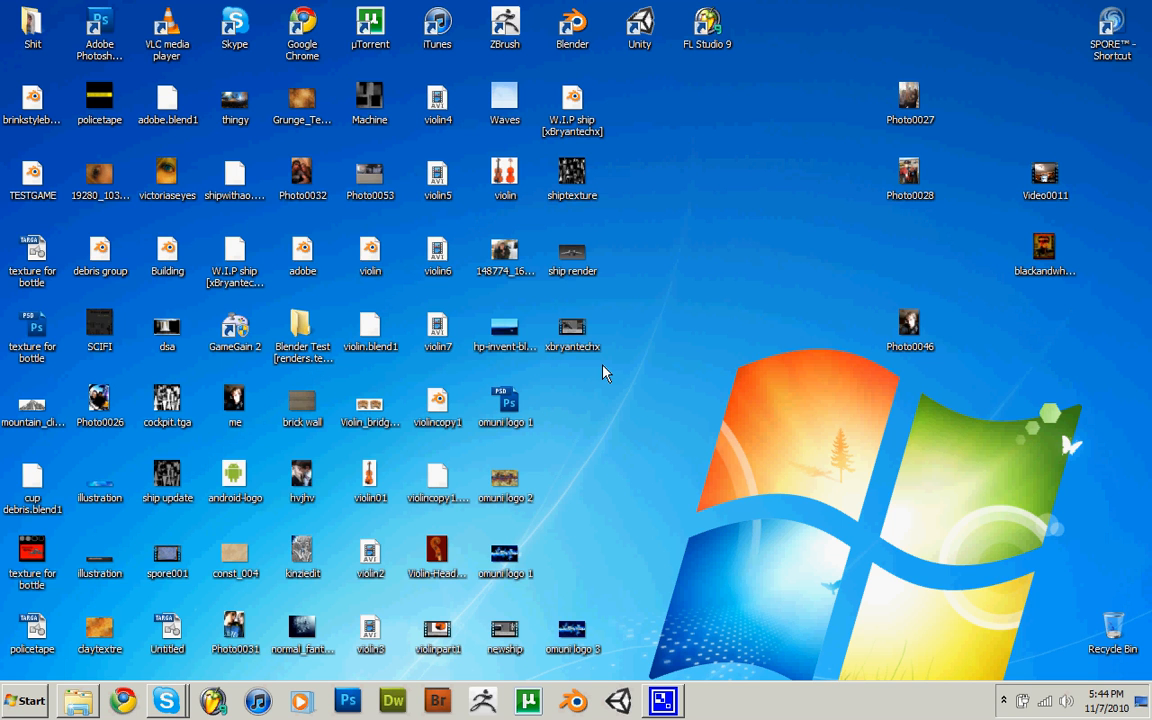
{"action": "mouse_move", "coordinate": [533, 400]}
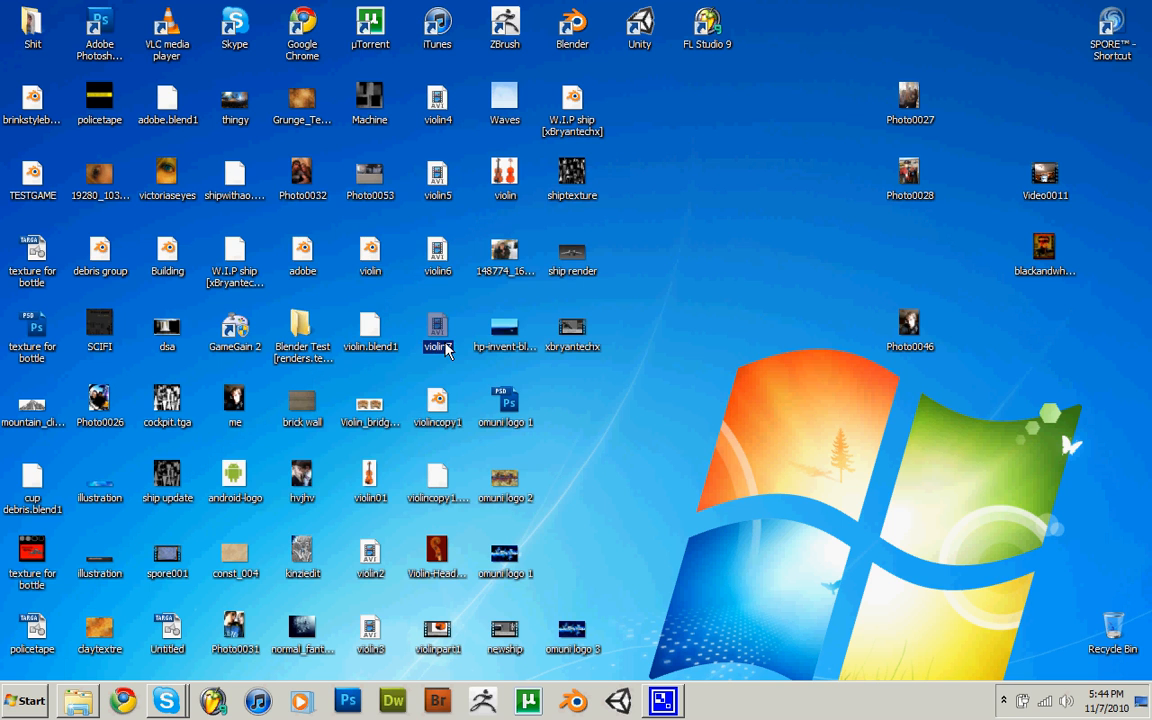
{"action": "double_click", "coordinate": [437, 330]}
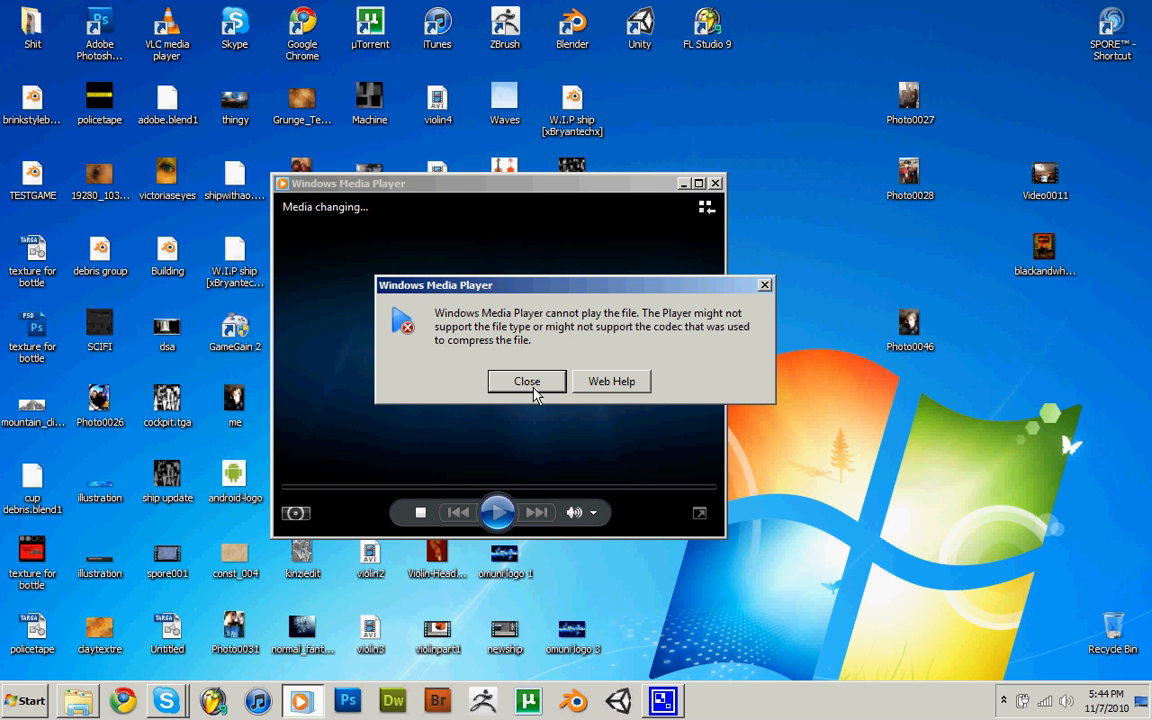
{"action": "left_click", "coordinate": [527, 381]}
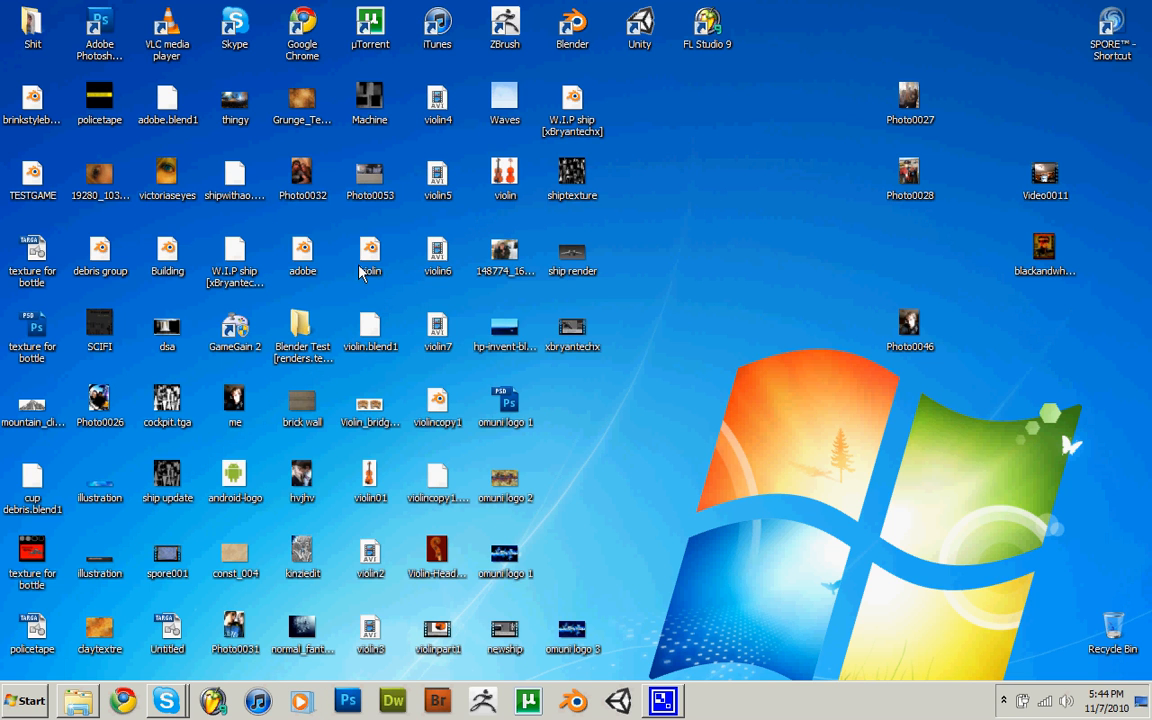
{"action": "double_click", "coordinate": [572, 25]}
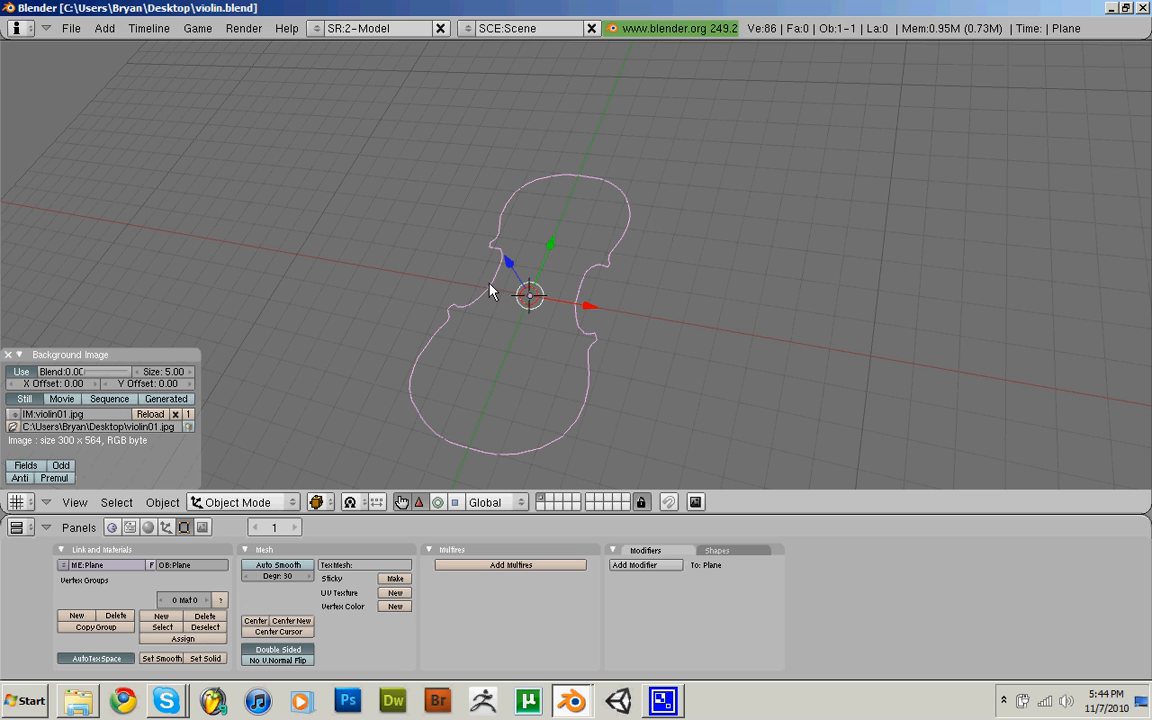
{"action": "left_click_drag", "start_coordinate": [490, 290], "coordinate": [420, 333]}
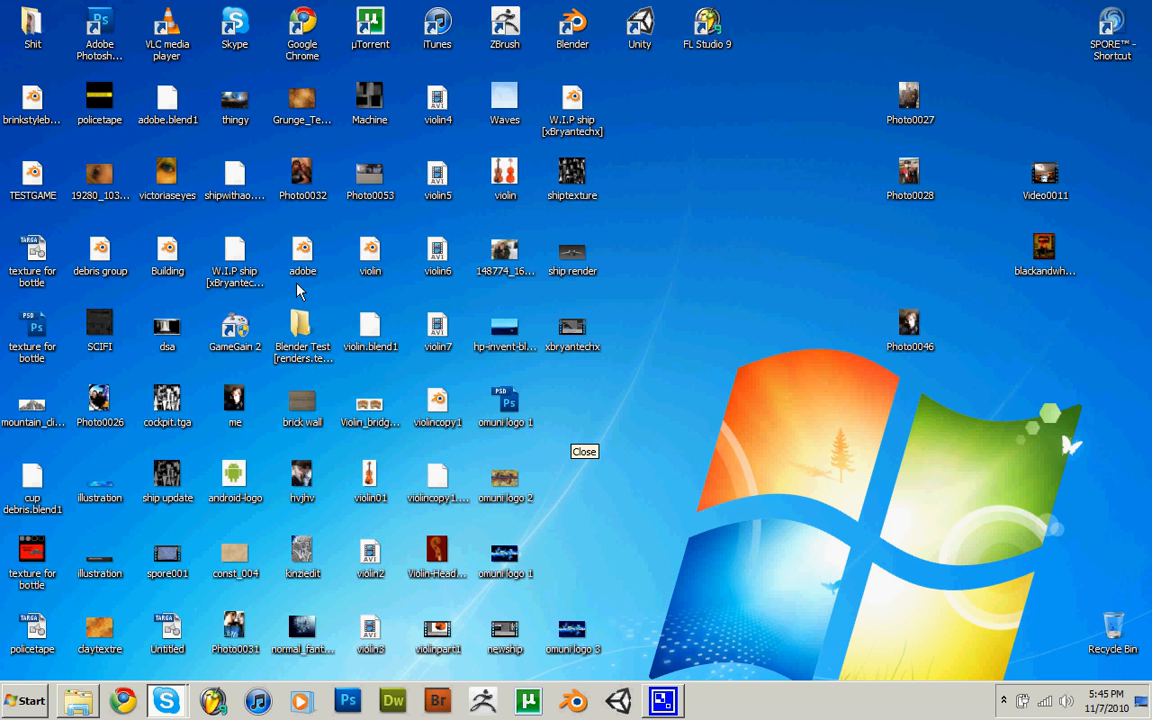
{"action": "mouse_move", "coordinate": [400, 310]}
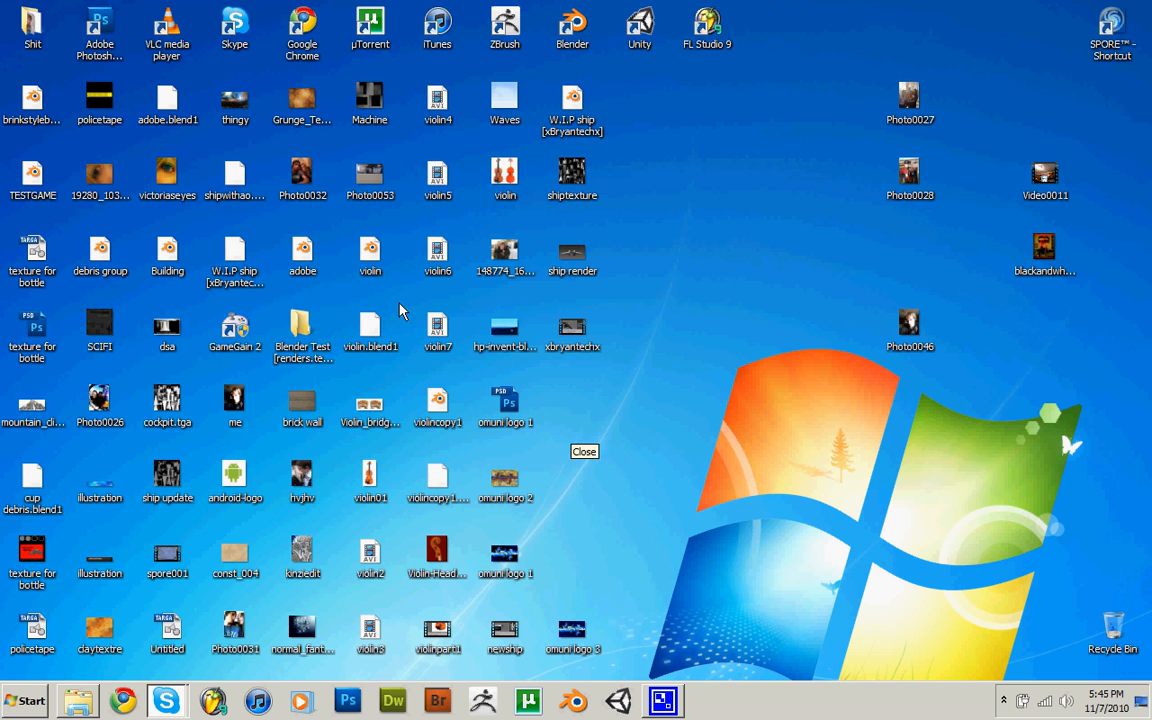
Select the 'W.I.P ship [xBryantechx].blend' icon on the desktop.
{"action": "left_click", "coordinate": [584, 451]}
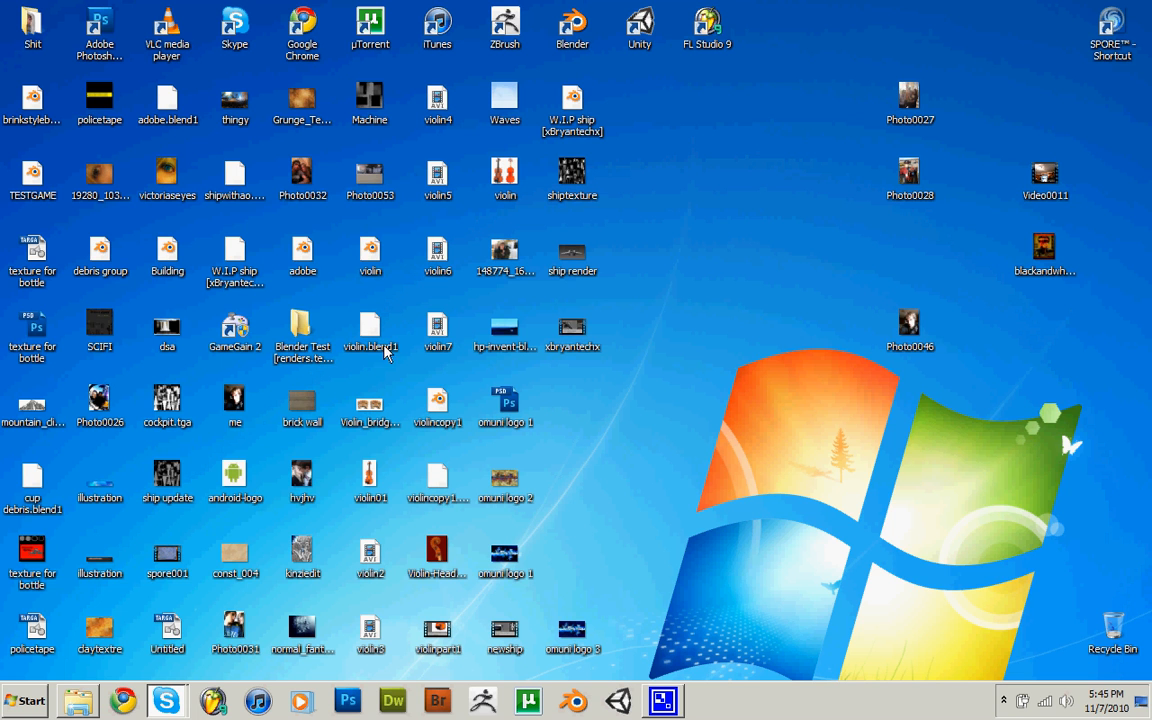
{"action": "left_click", "coordinate": [234, 260]}
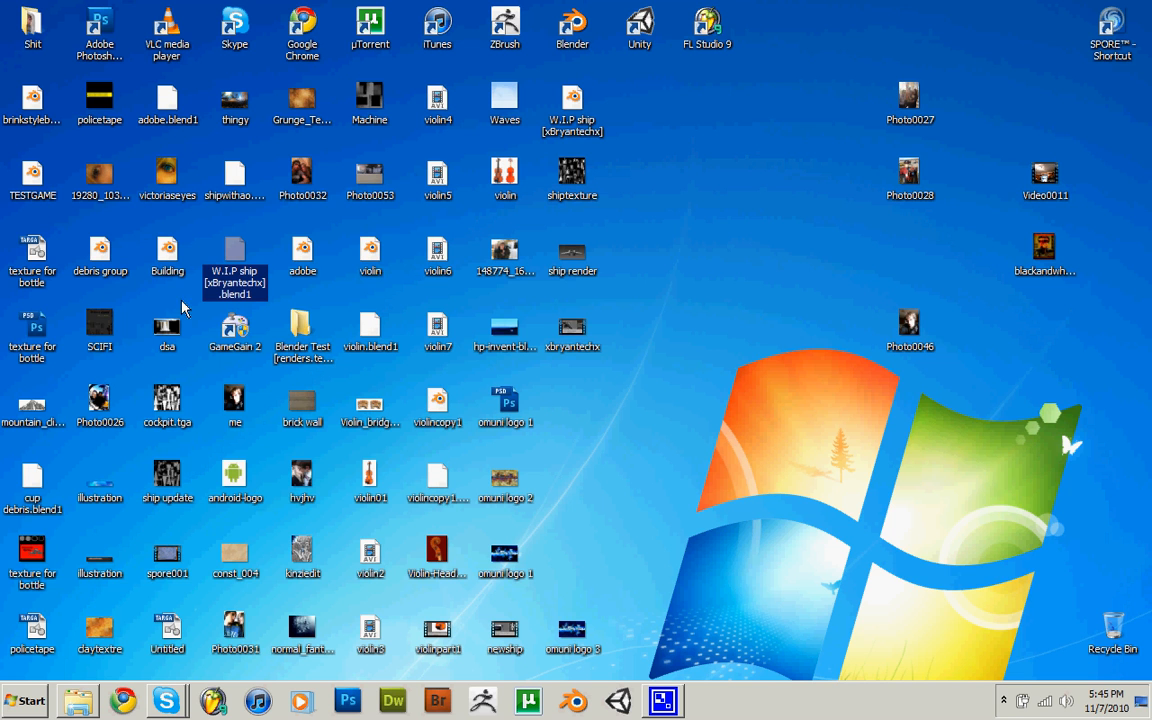
{"action": "mouse_move", "coordinate": [421, 322]}
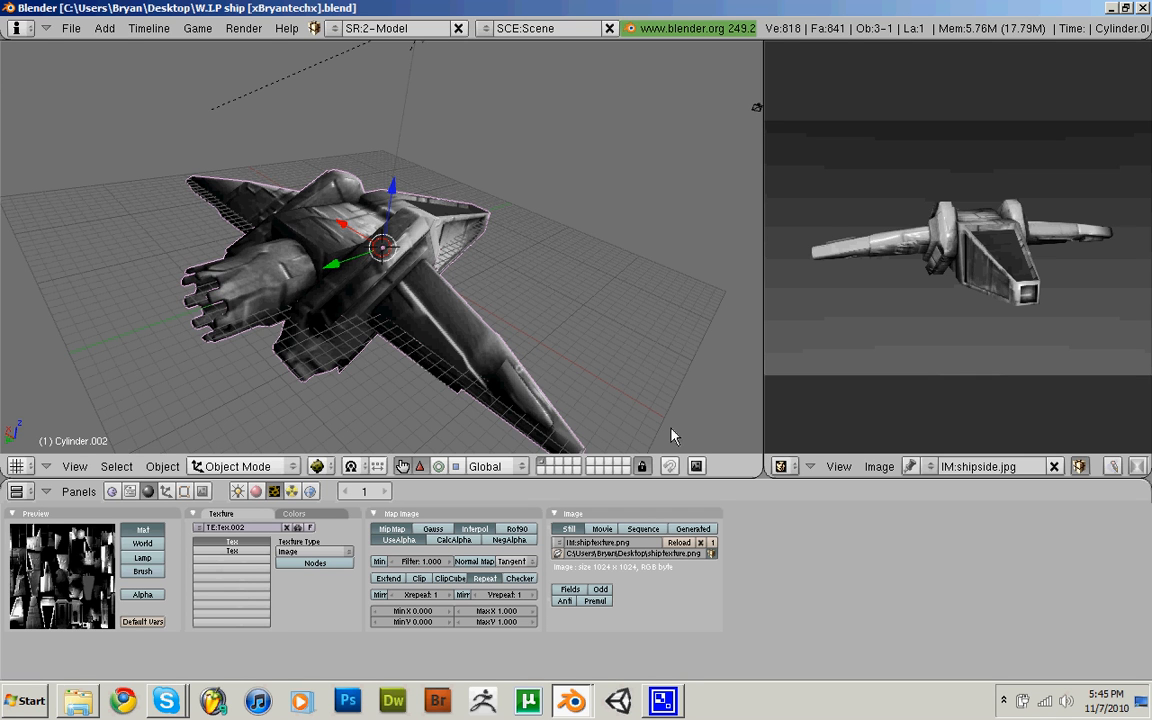
Orbit around the textured spaceship to view its far side, underside and wing.
{"action": "left_click_drag", "start_coordinate": [675, 435], "coordinate": [295, 370]}
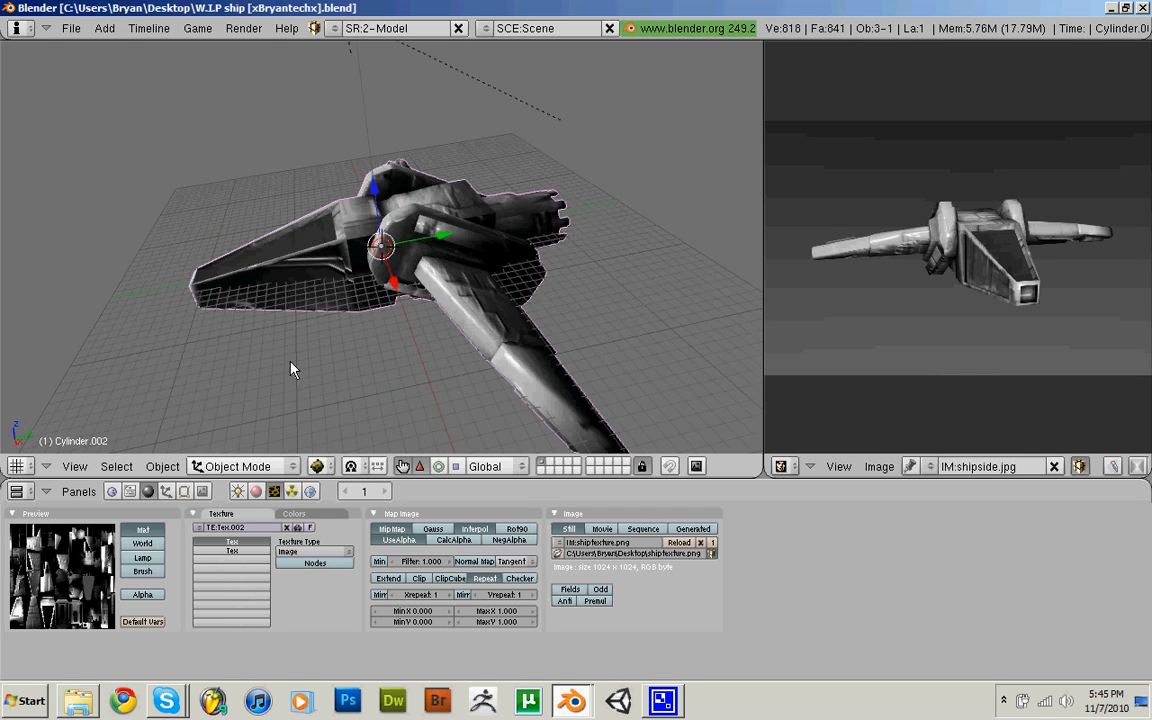
{"action": "left_click_drag", "start_coordinate": [295, 370], "coordinate": [462, 392]}
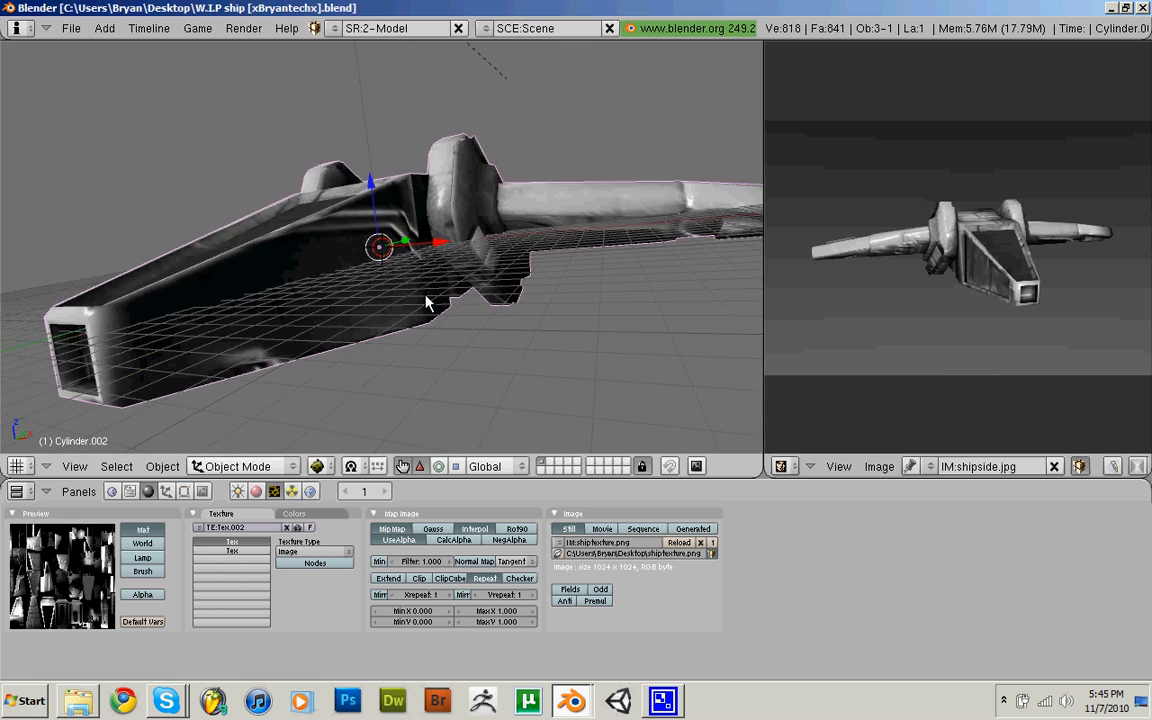
{"action": "left_click_drag", "start_coordinate": [425, 303], "coordinate": [335, 377]}
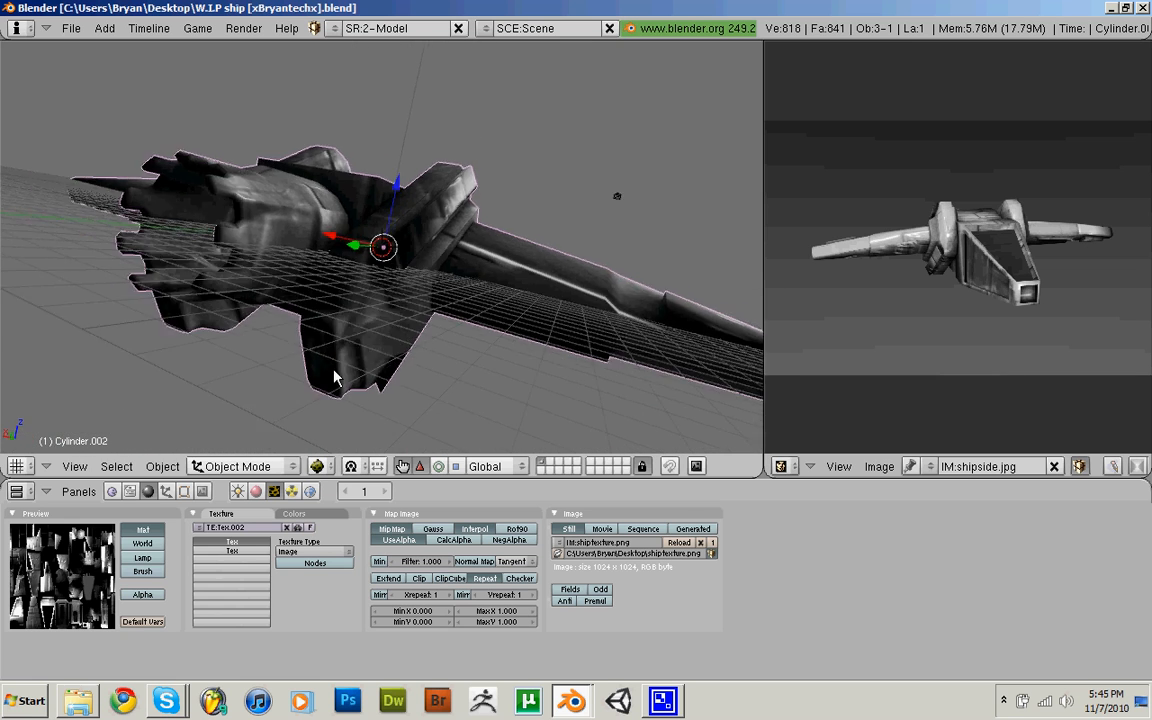
{"action": "left_click_drag", "start_coordinate": [335, 377], "coordinate": [240, 334]}
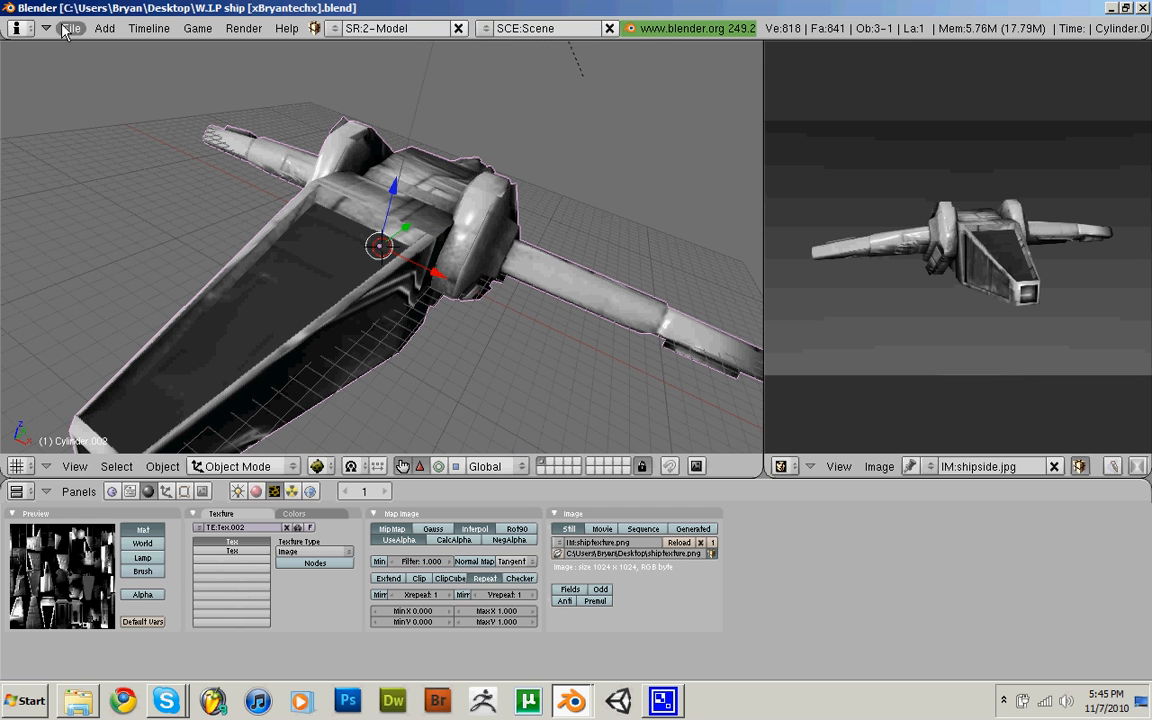
Open Atrocity.blend from the G:\Game folder via the File menu.
{"action": "left_click", "coordinate": [71, 27]}
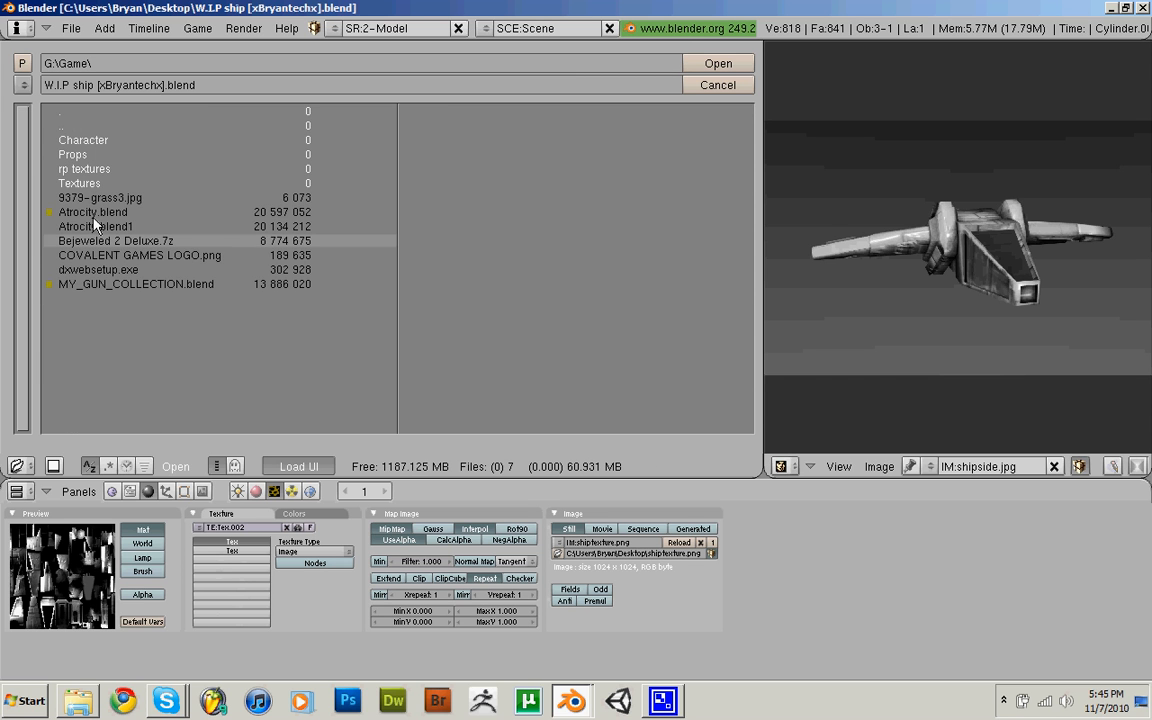
{"action": "left_click", "coordinate": [718, 63]}
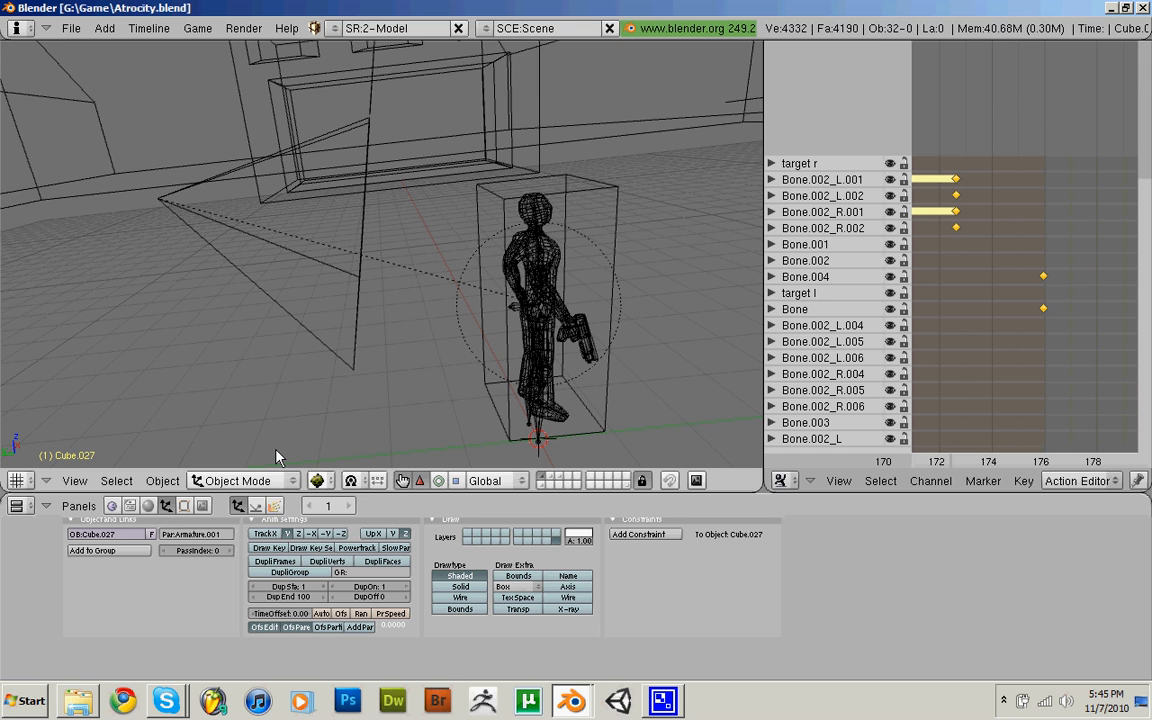
{"action": "mouse_move", "coordinate": [550, 389]}
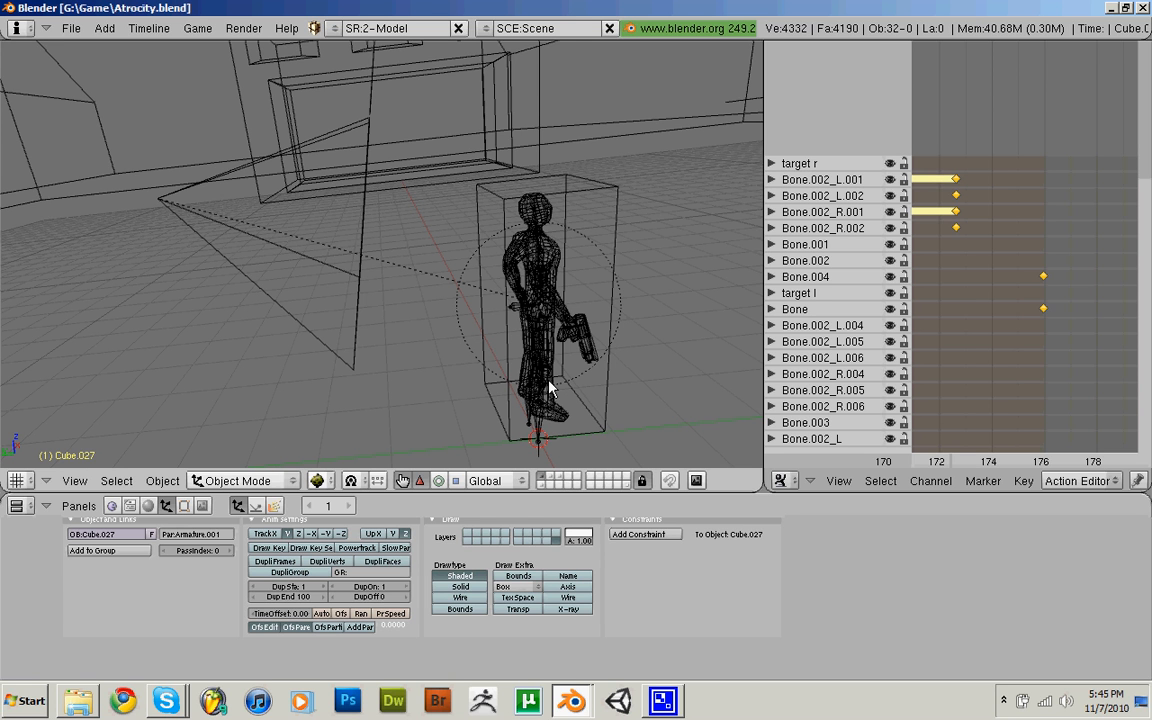
{"action": "mouse_move", "coordinate": [590, 357]}
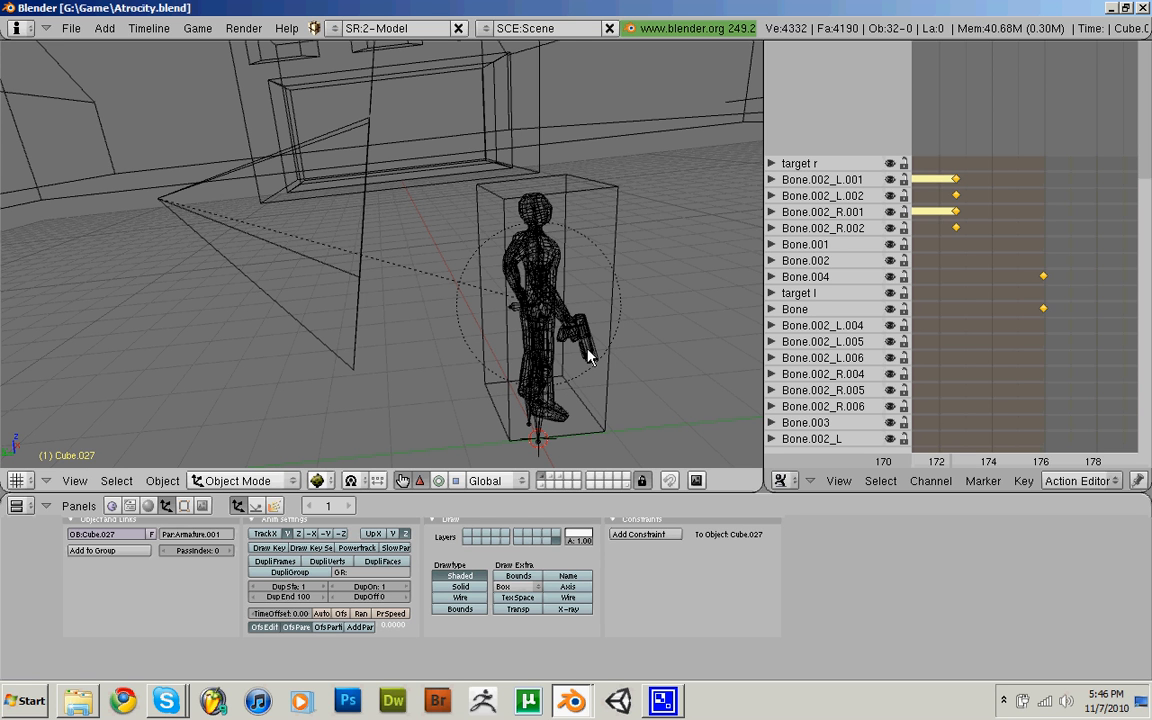
{"action": "mouse_move", "coordinate": [585, 385]}
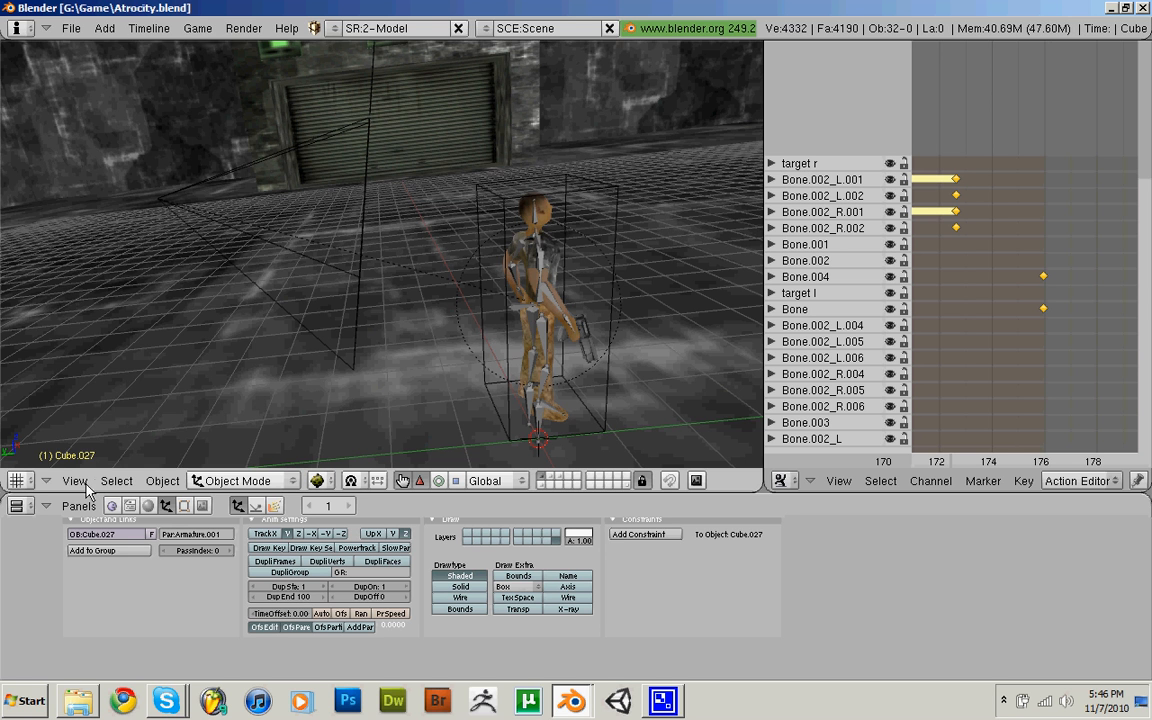
{"action": "mouse_move", "coordinate": [155, 348]}
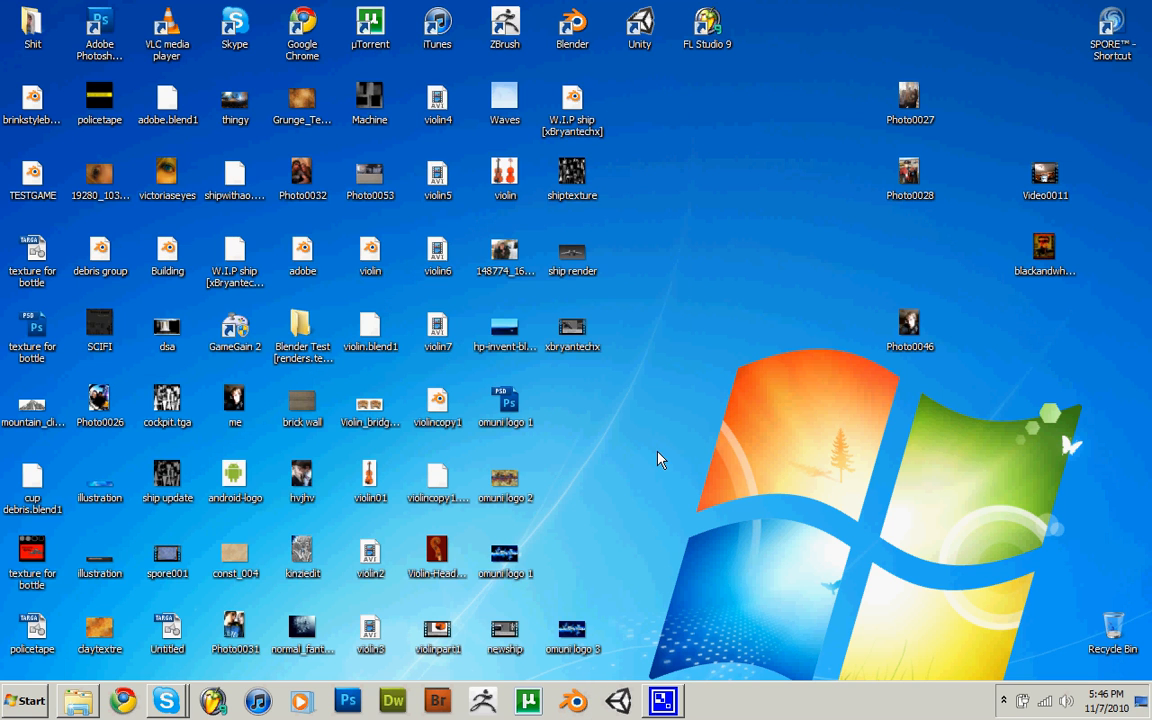
{"action": "mouse_move", "coordinate": [572, 385]}
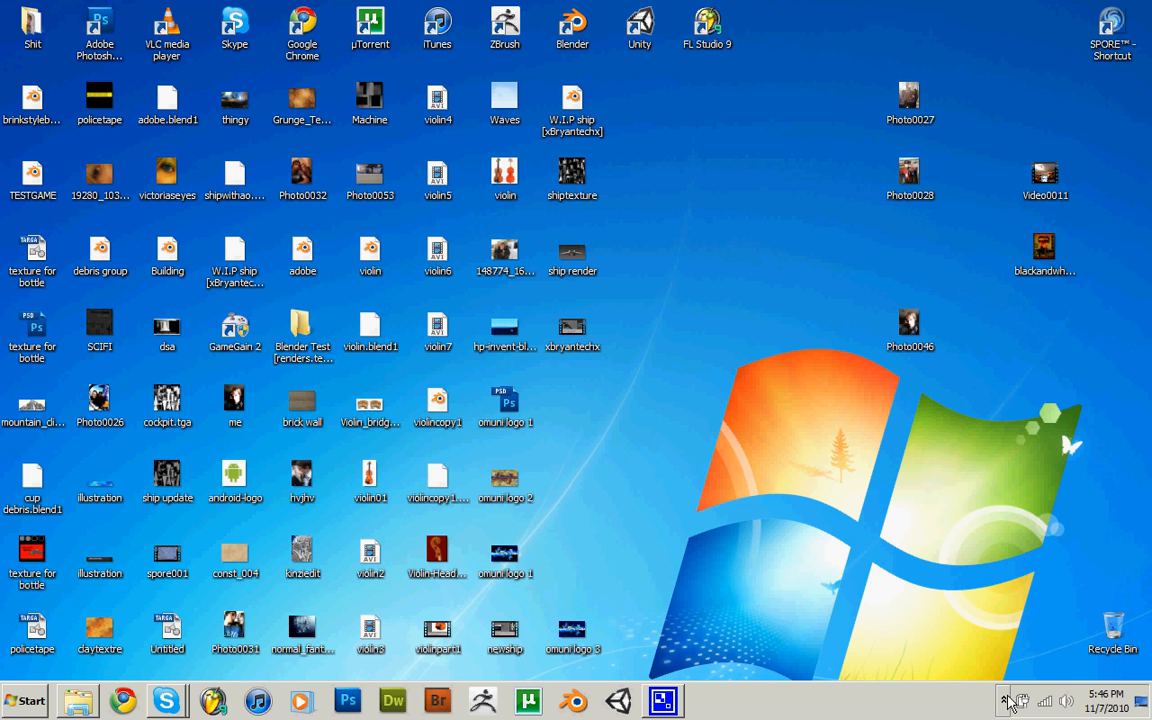
Show the hidden notification icons in the system tray.
{"action": "left_click", "coordinate": [1003, 700]}
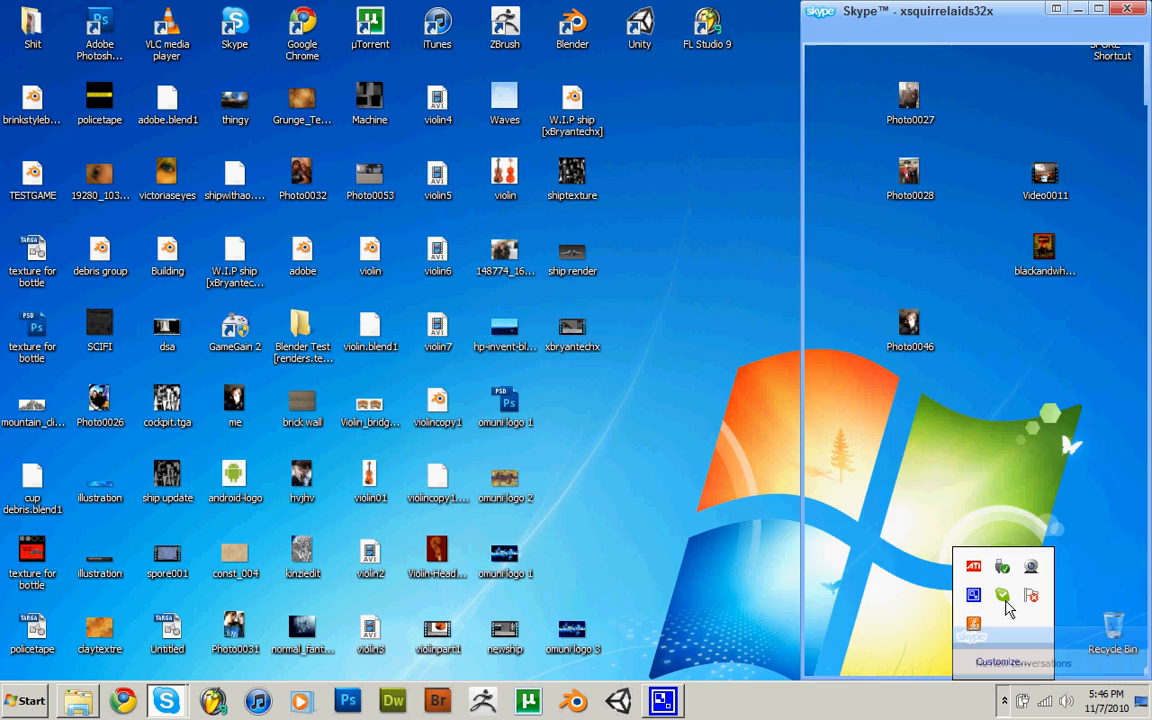